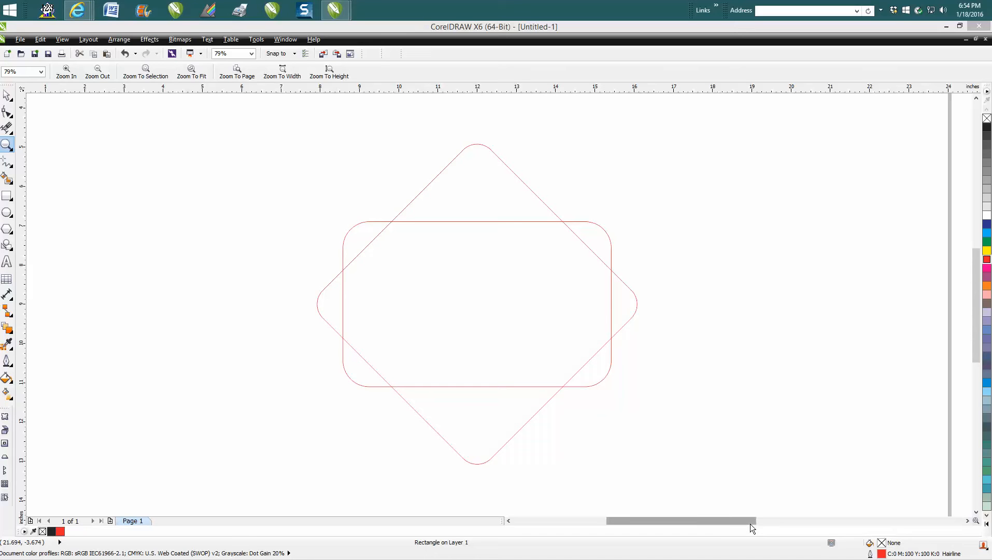
mouse_move(574, 353)
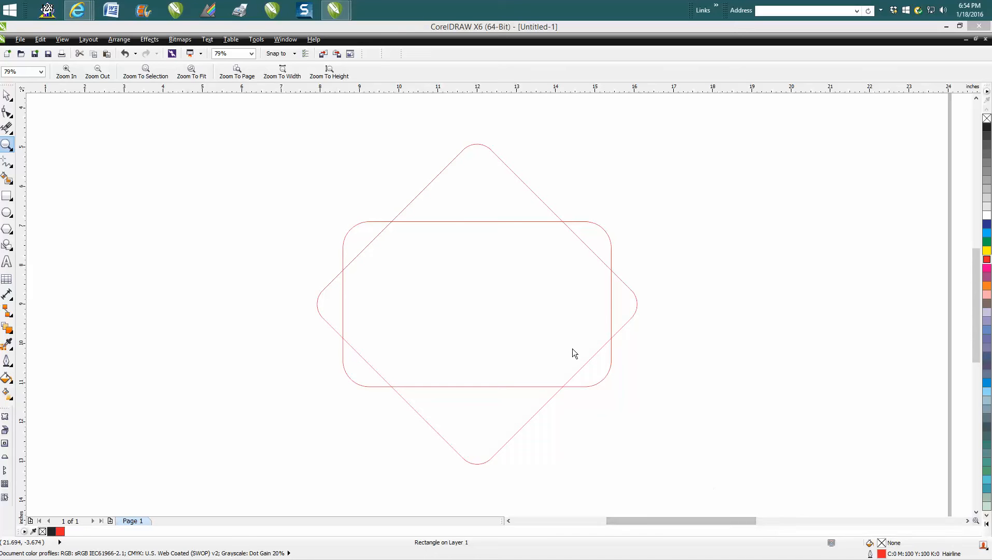
mouse_move(444, 221)
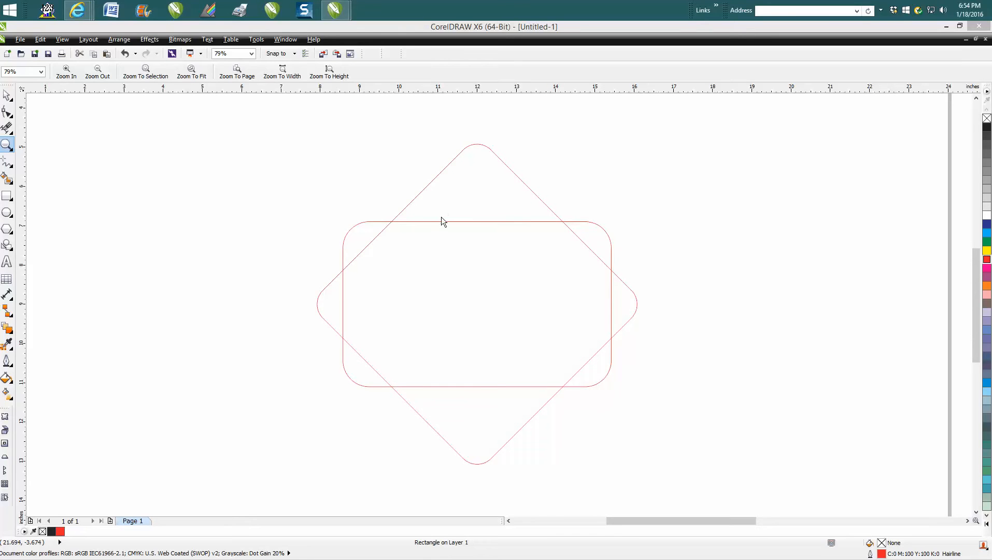
mouse_move(421, 176)
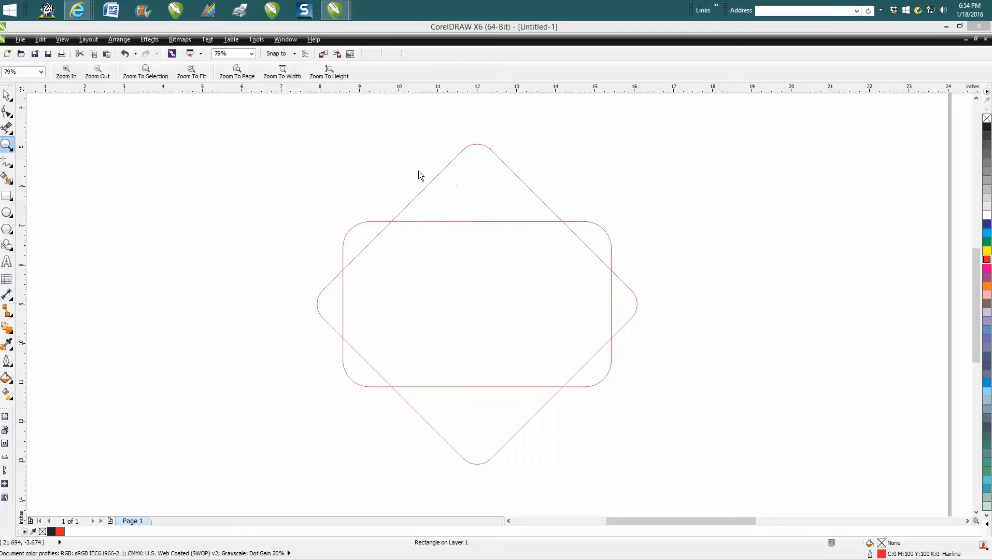
mouse_move(411, 208)
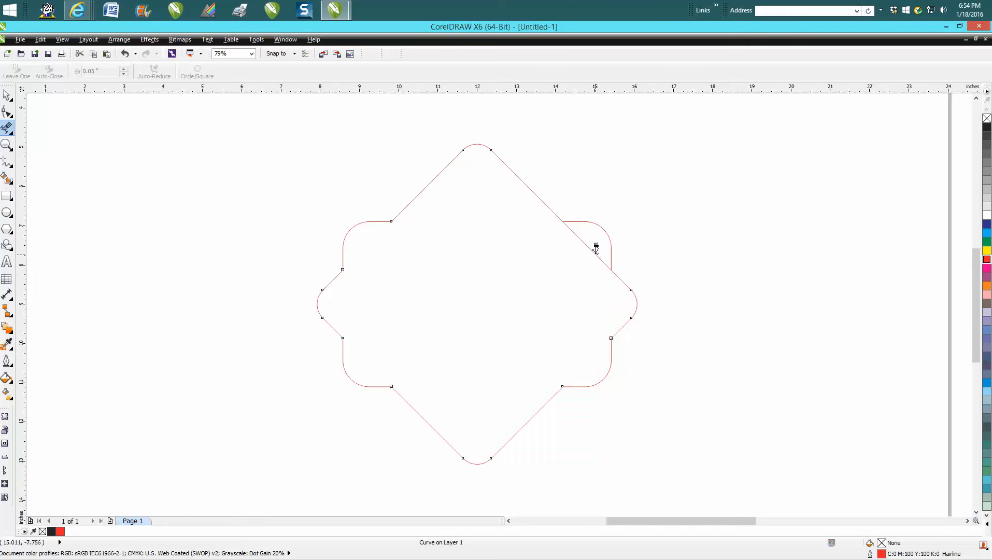
- Zoom in on a corner joint of the merged outline to inspect the small notch
left_click(7, 144)
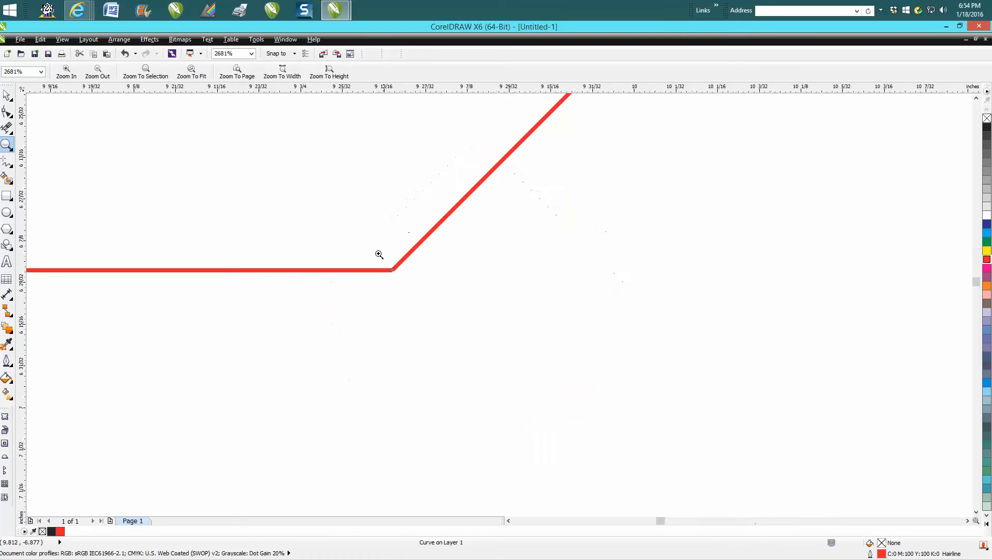
left_click(379, 255)
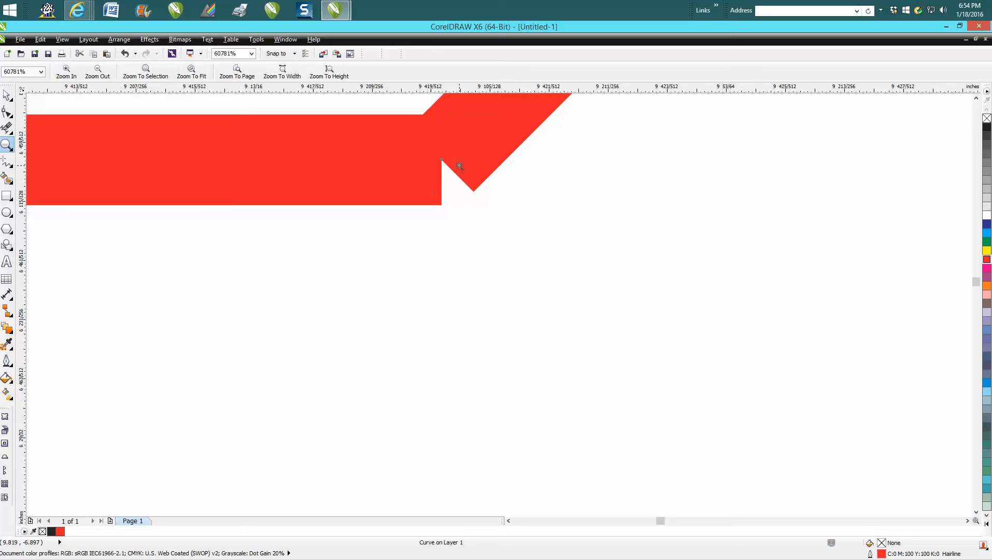
mouse_move(490, 161)
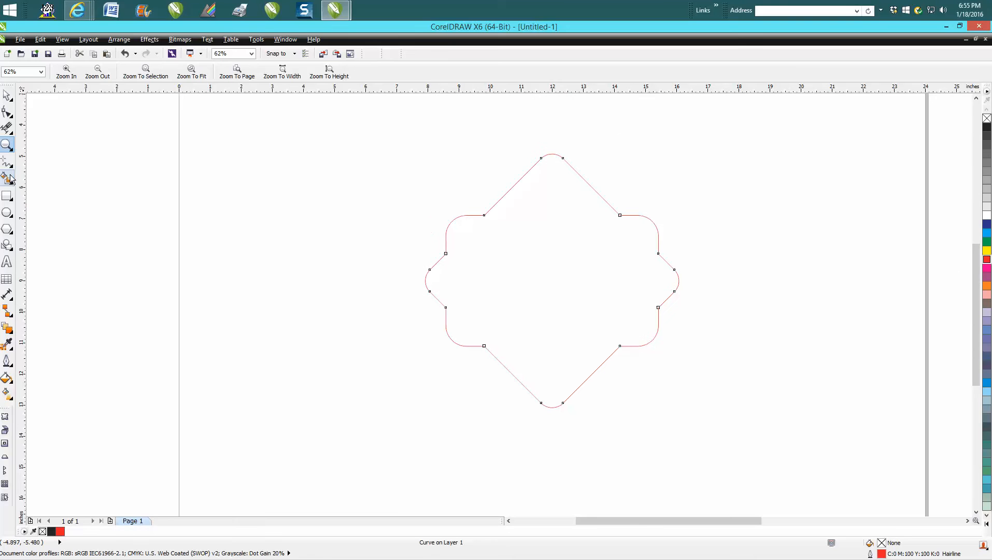
mouse_move(7, 178)
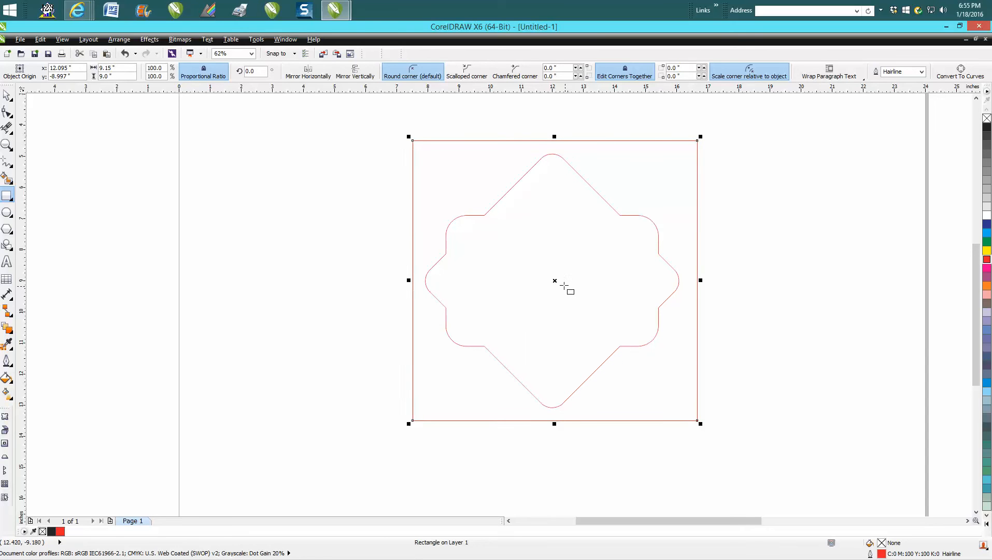
mouse_move(654, 203)
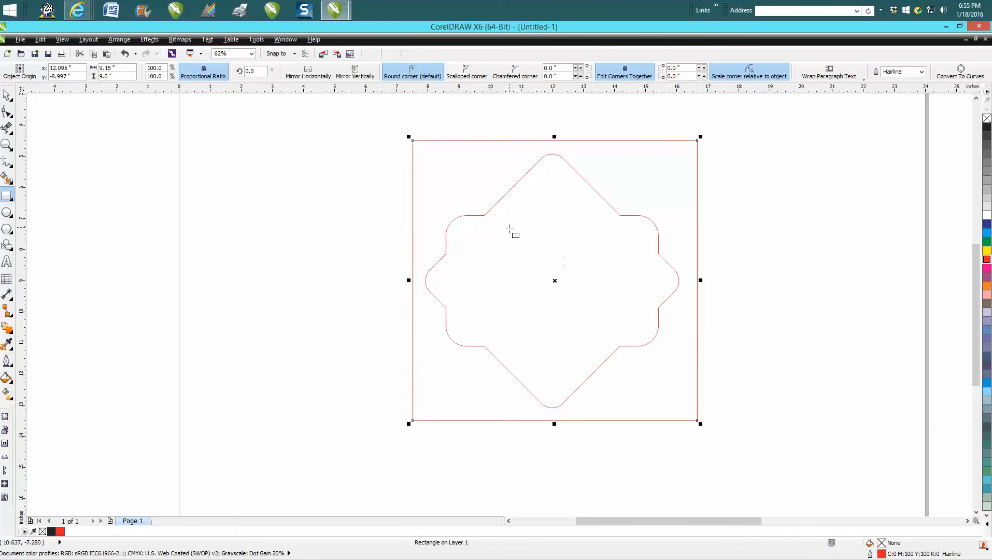
mouse_move(40, 176)
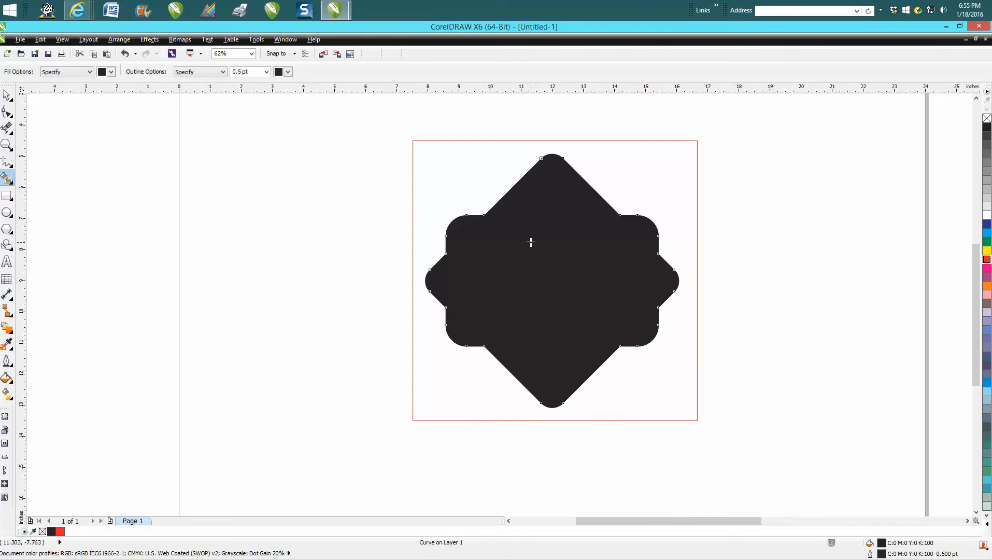
mouse_move(474, 189)
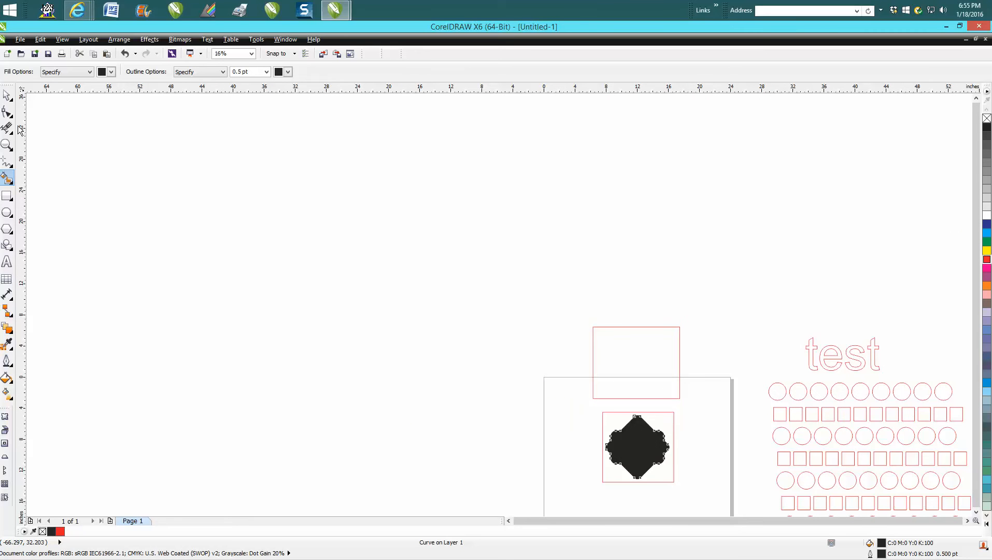
- Undo the black smart fill and expose the 16 nodes of the remaining outline curve
left_click(6, 145)
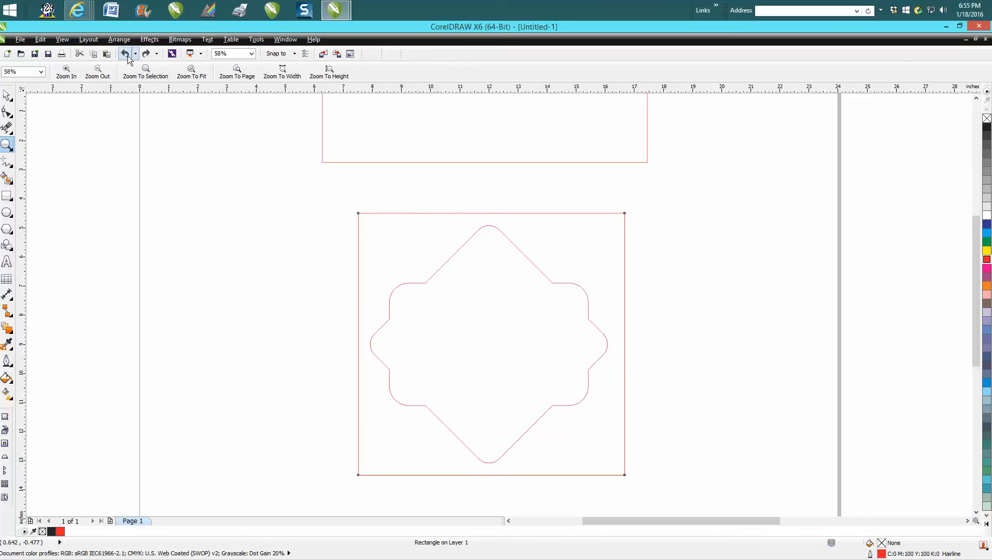
left_click(7, 125)
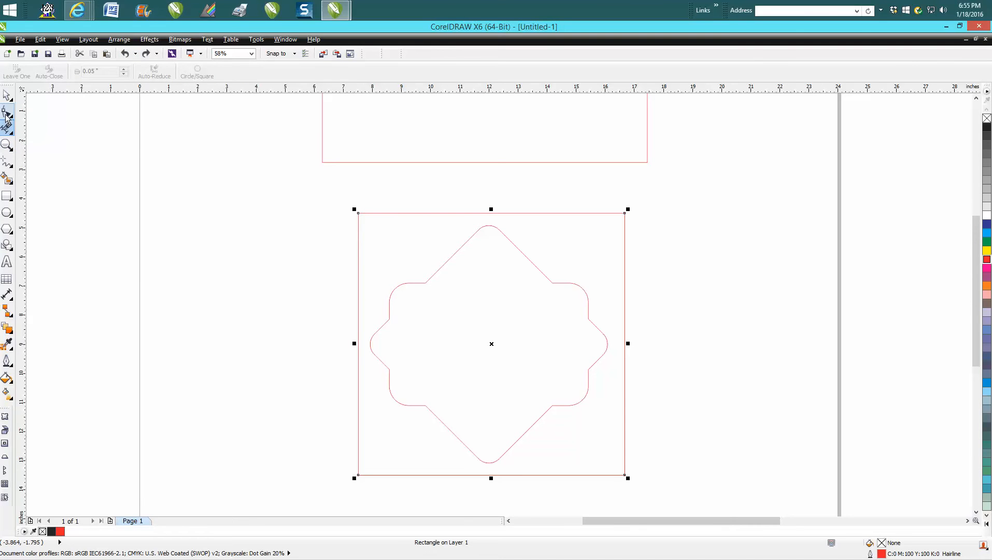
left_click(6, 144)
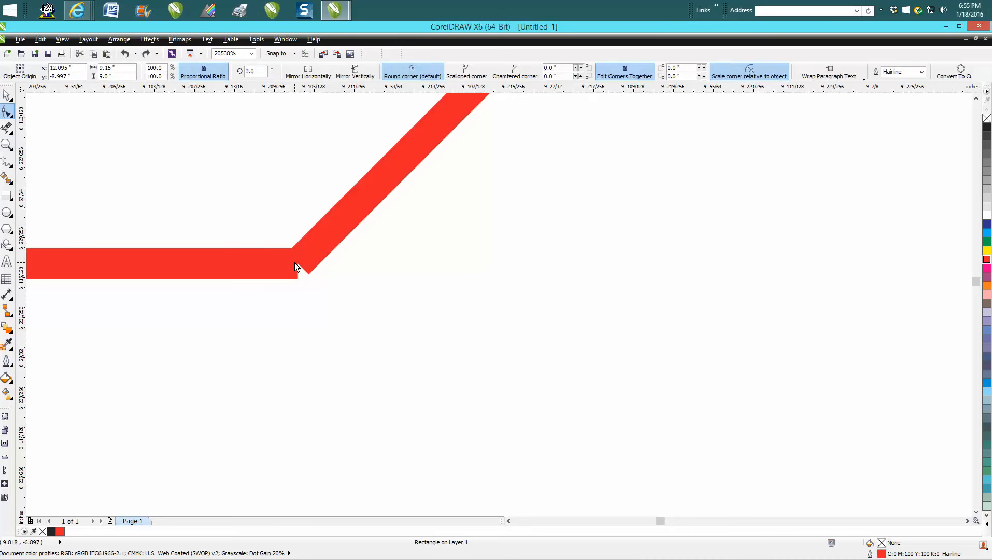
left_click(7, 110)
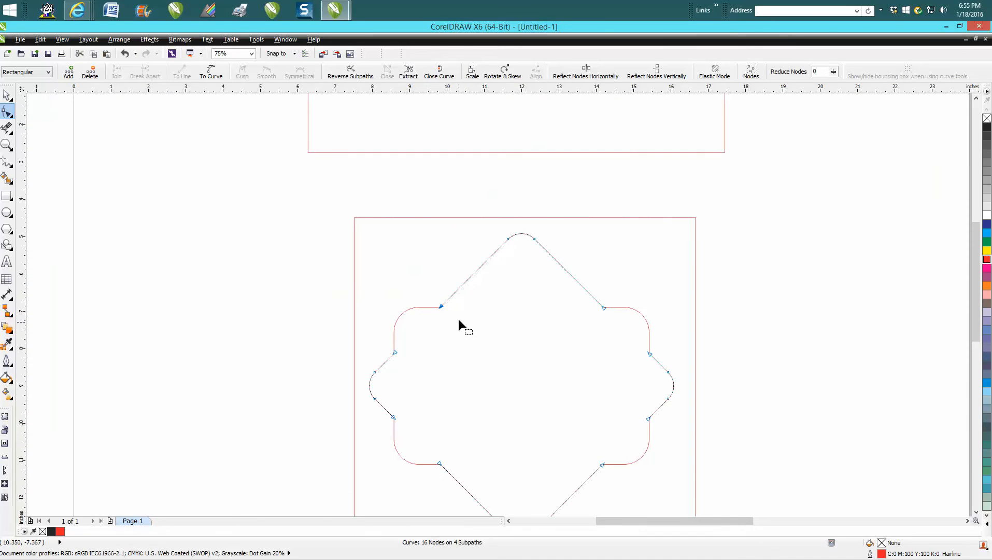
mouse_move(15, 178)
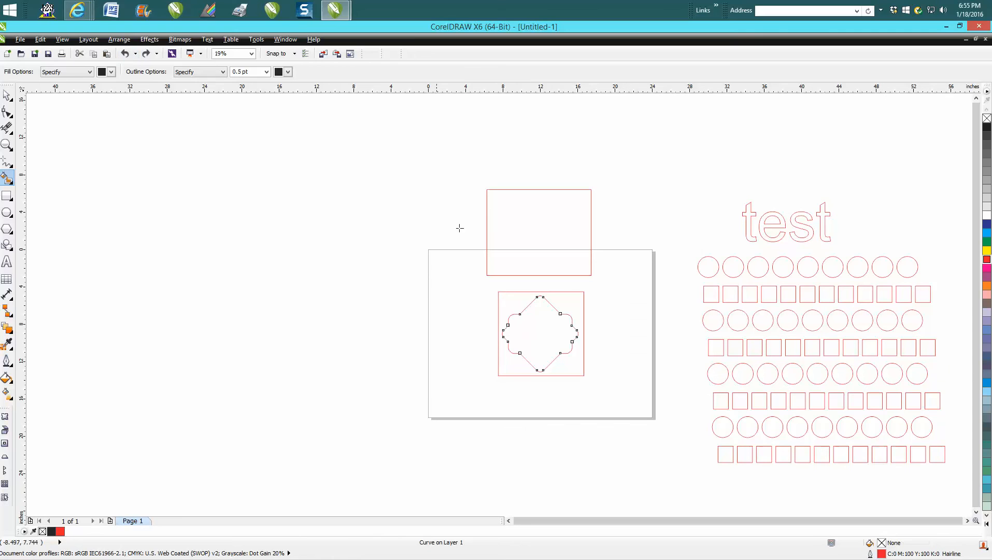
mouse_move(112, 72)
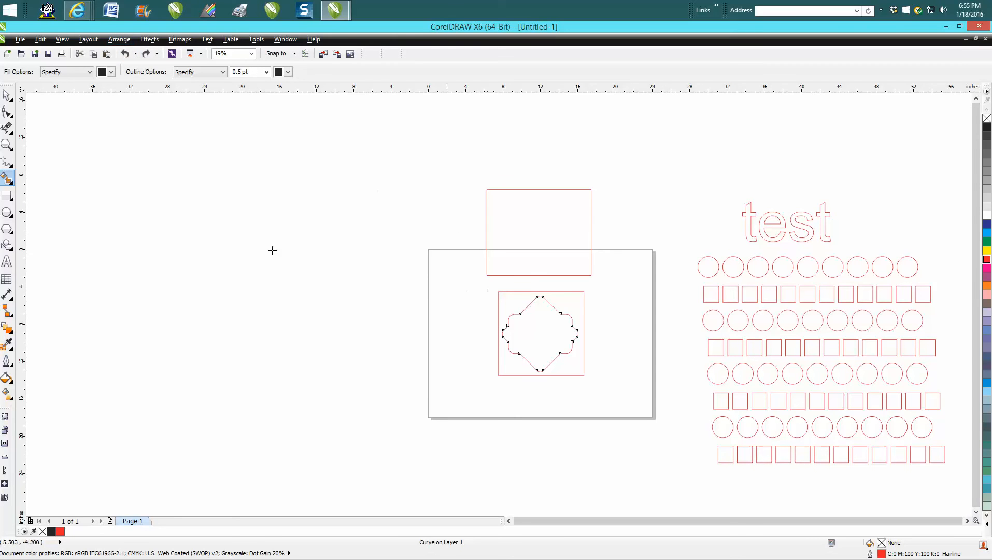
- Move the leftover square frame off the outline and show all objects in Wireframe view
left_click(539, 333)
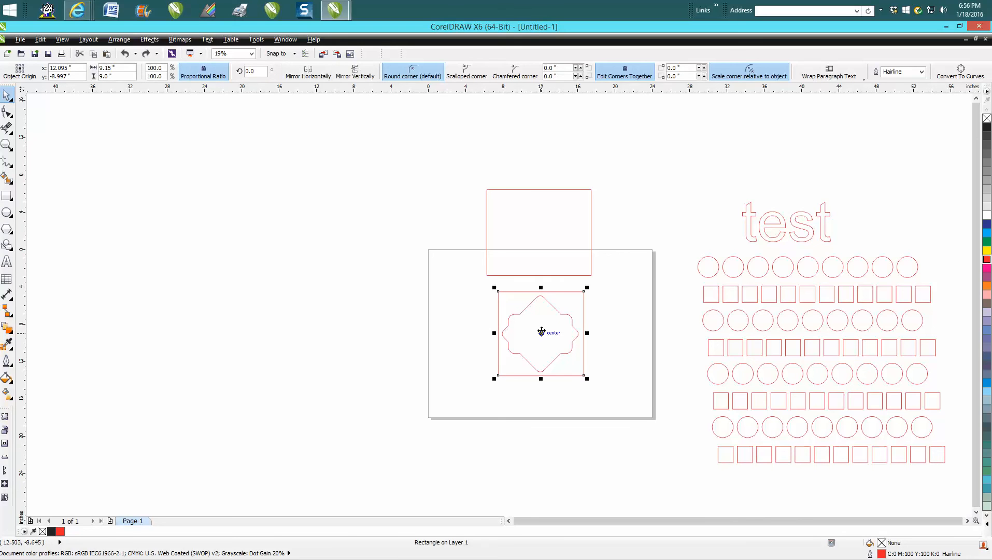
left_click_drag(540, 331, 428, 334)
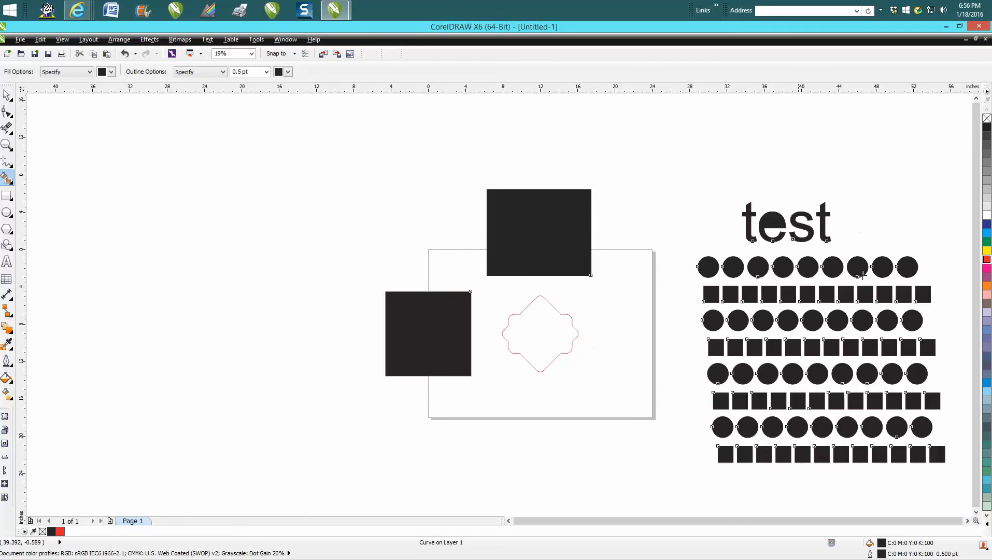
mouse_move(632, 338)
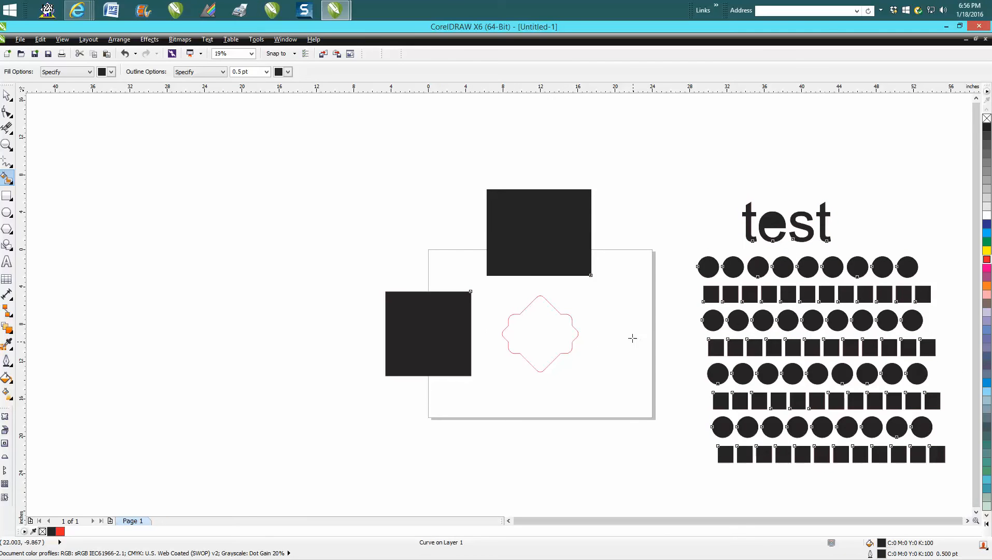
mouse_move(617, 322)
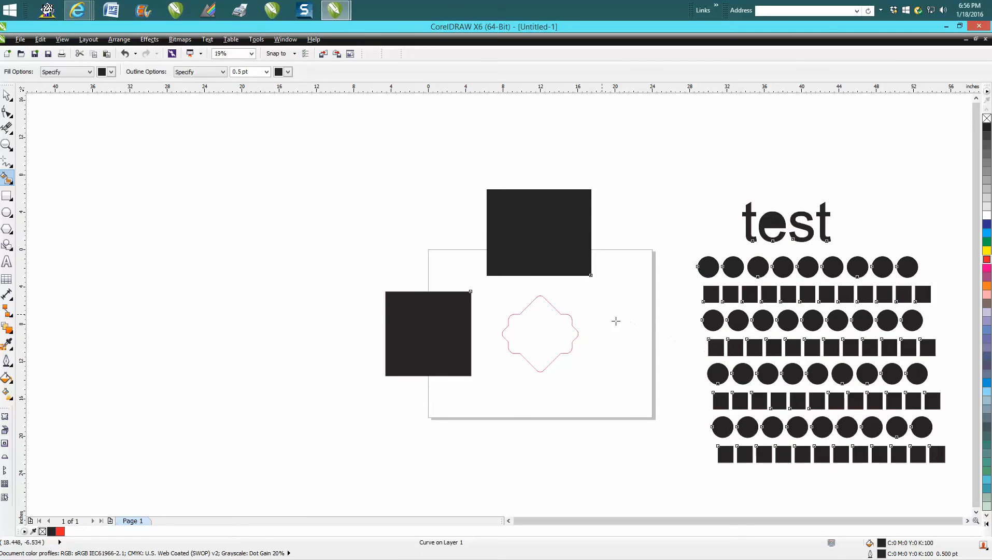
mouse_move(603, 303)
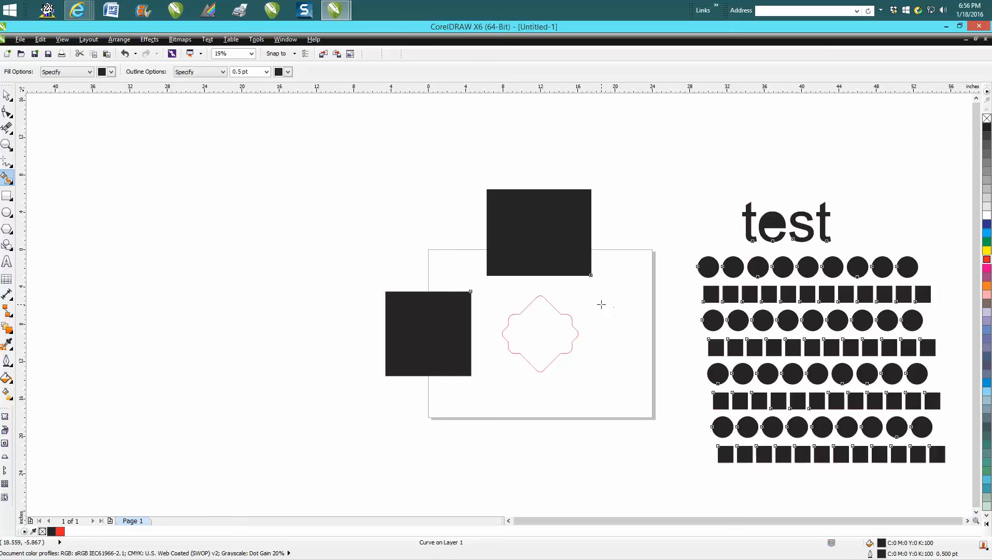
mouse_move(515, 228)
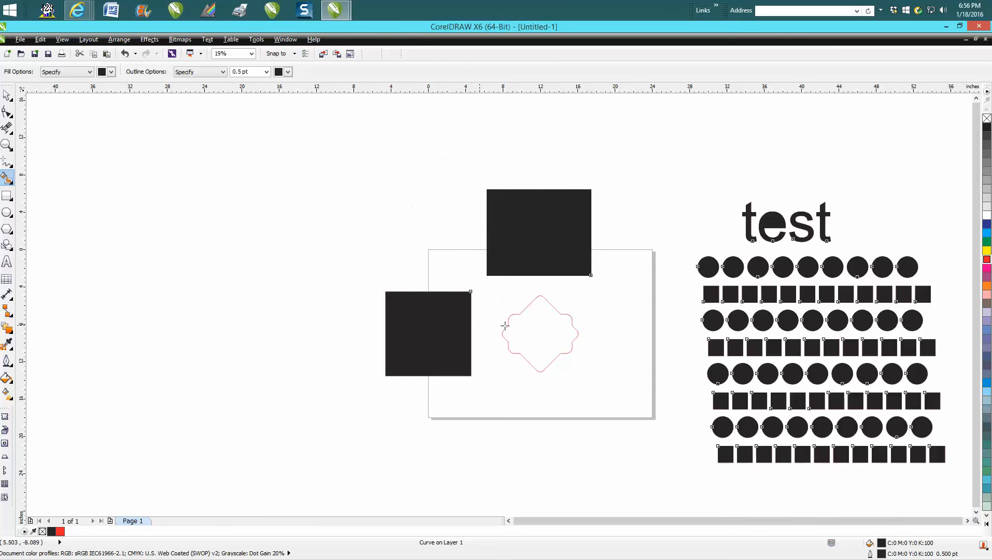
left_click(123, 53)
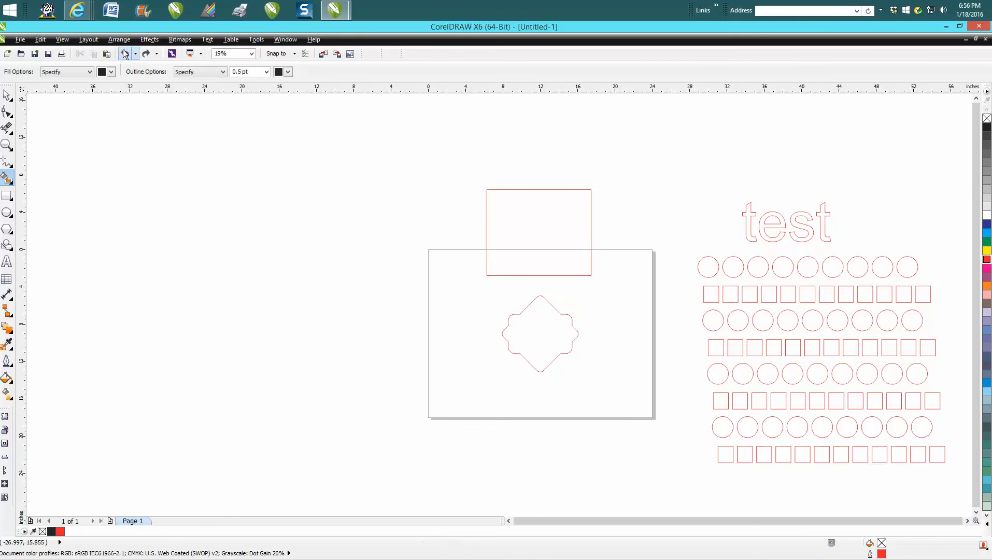
left_click(7, 146)
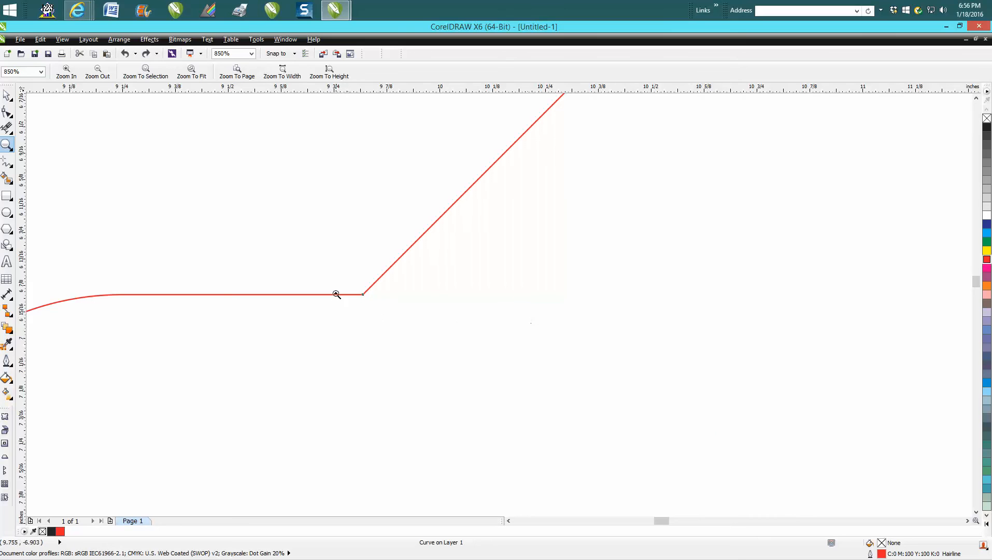
left_click(338, 293)
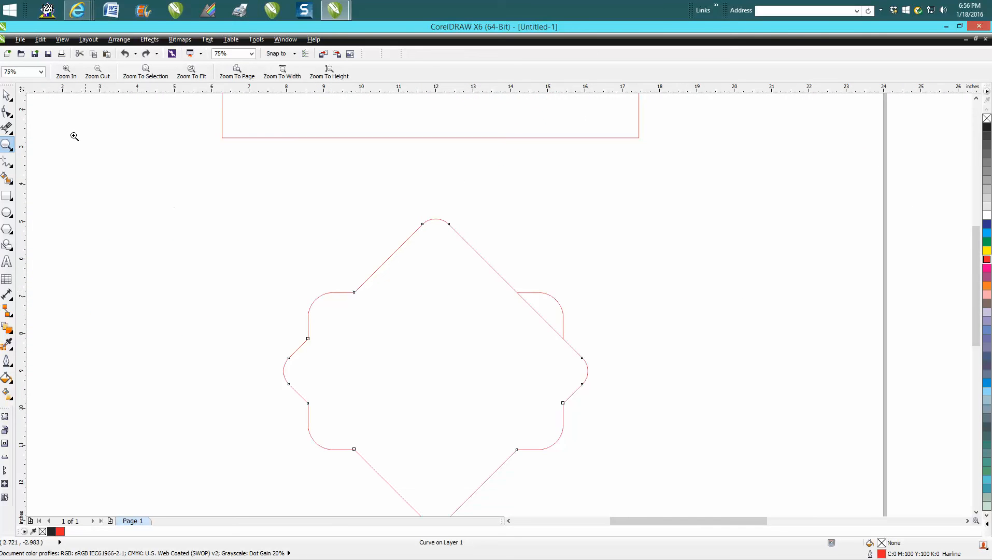
left_click(6, 177)
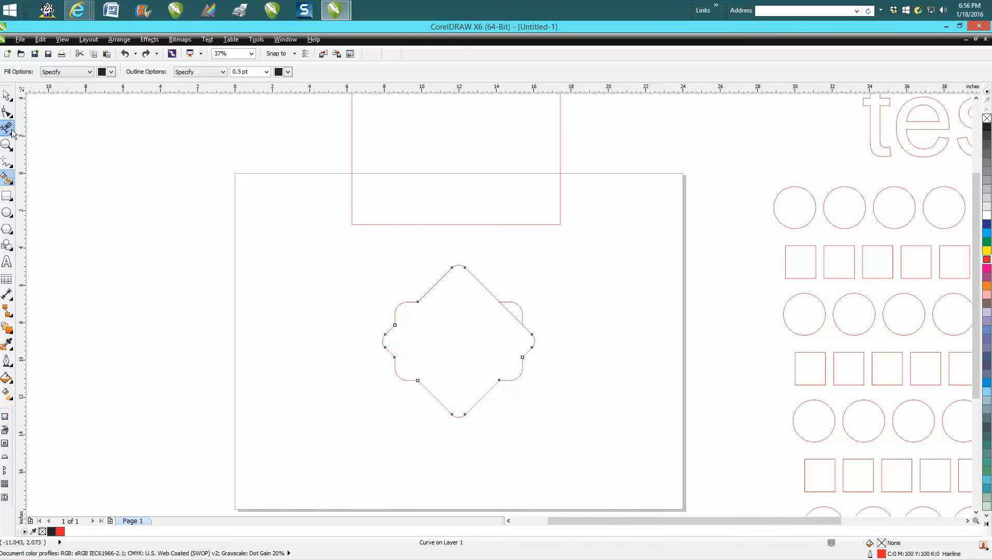
- Smart-fill the diamond into a new object, move it right, and give it a hairline outline
left_click(8, 126)
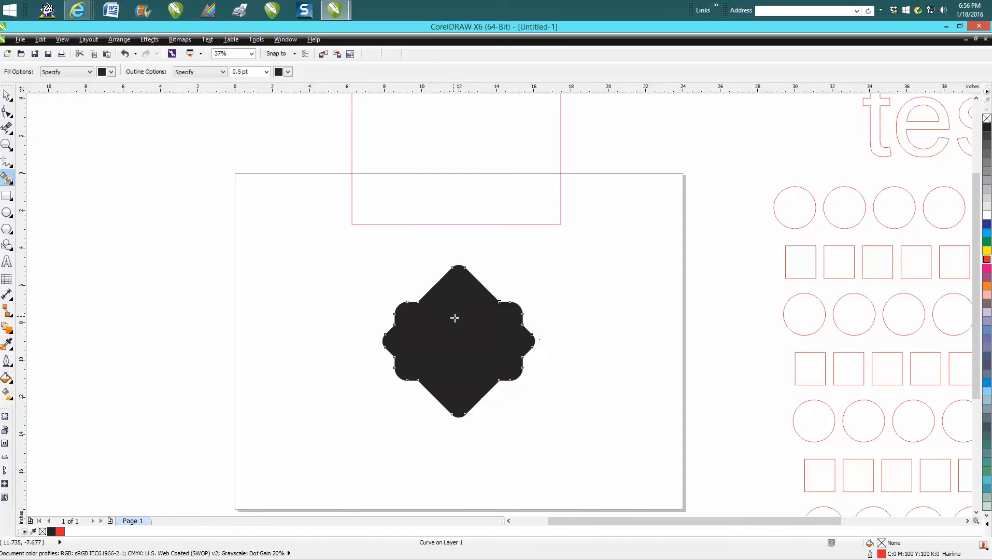
left_click(6, 95)
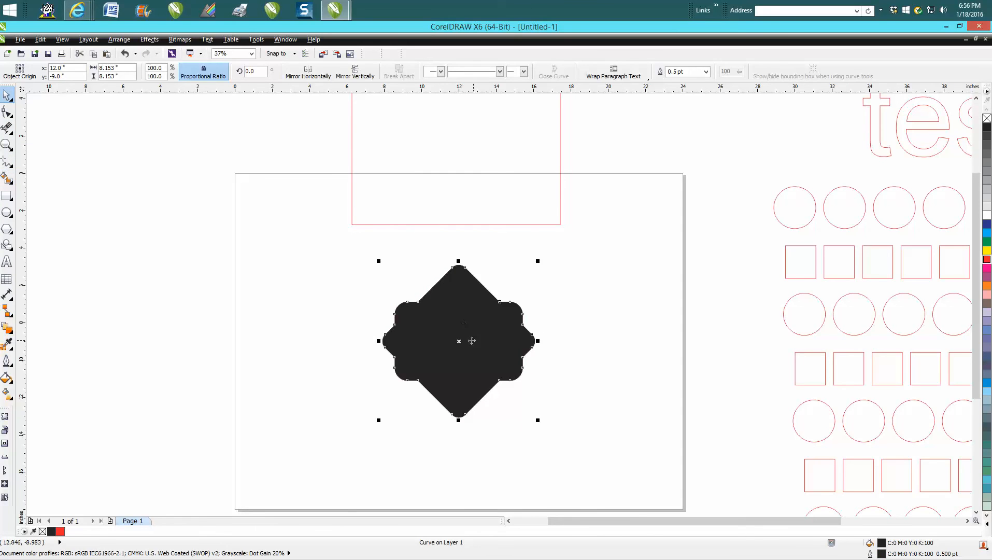
left_click_drag(458, 340, 634, 348)
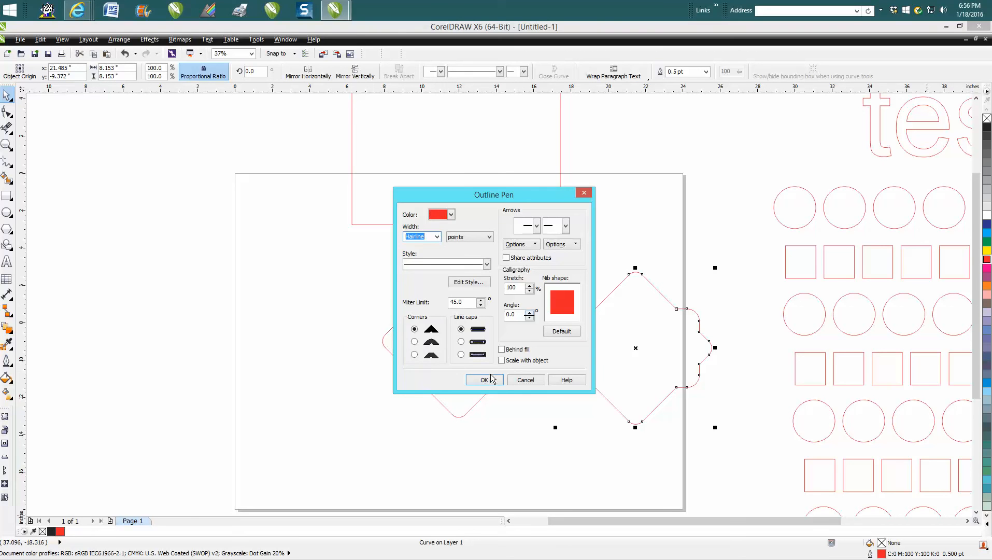
left_click(484, 380)
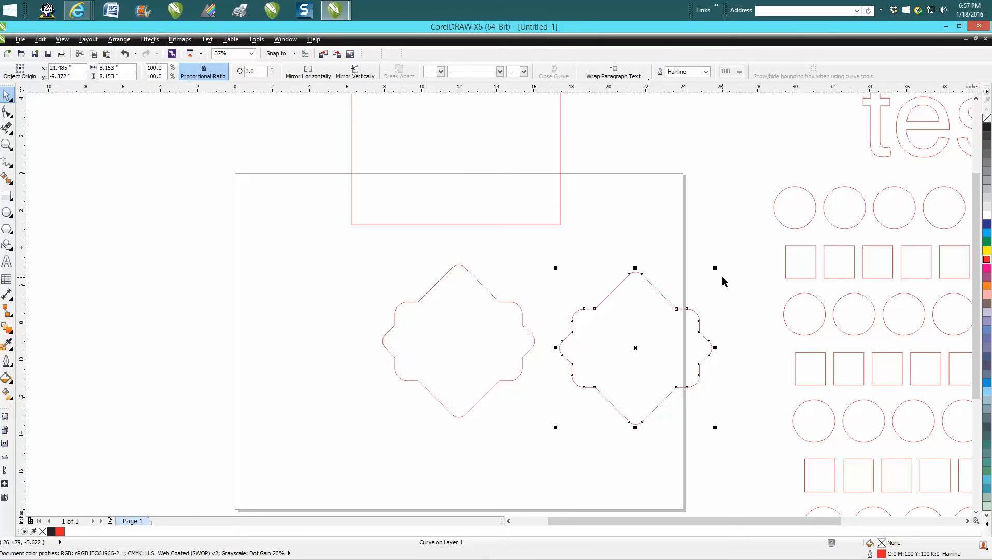
mouse_move(127, 220)
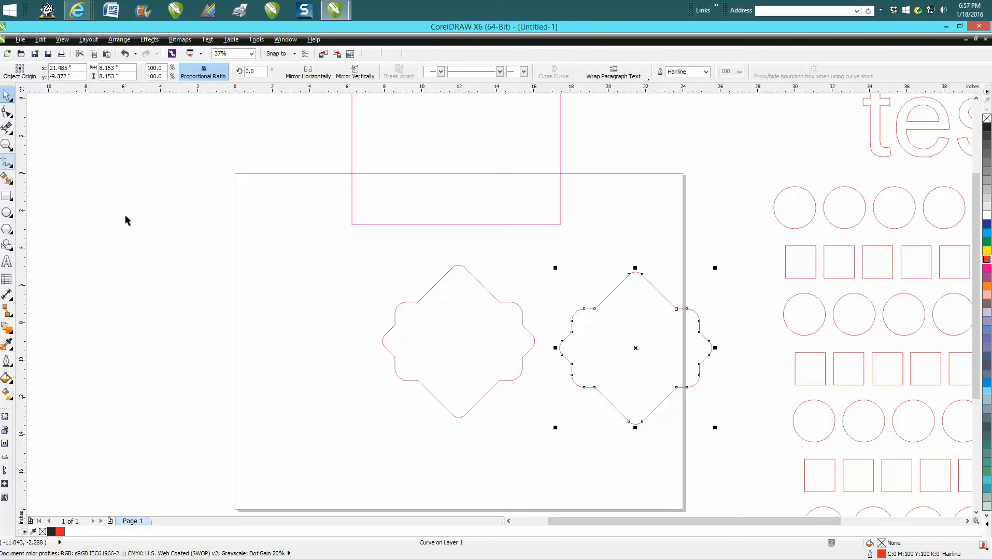
- Drag the hairline copy back over the original and magnify a joint to 12800%
left_click_drag(635, 347, 467, 345)
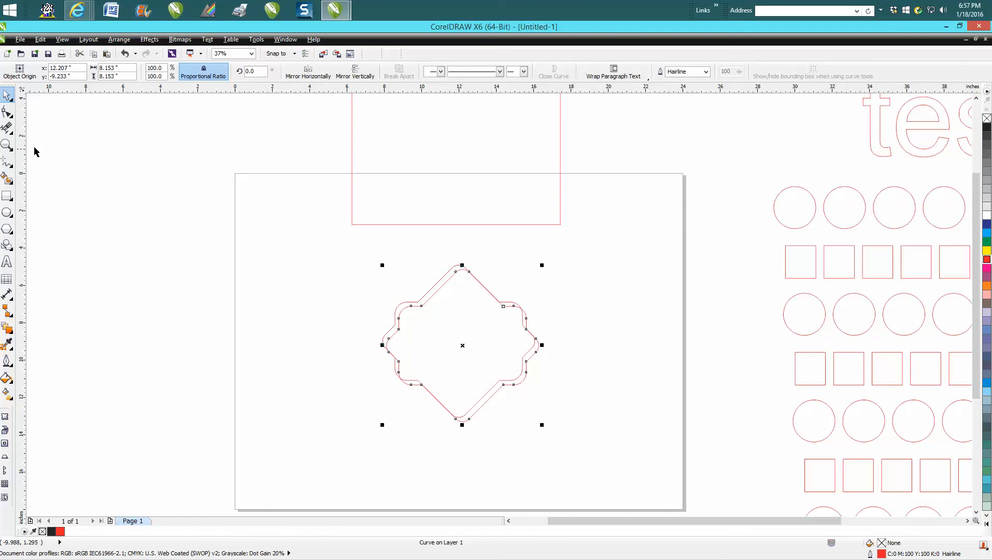
left_click(6, 145)
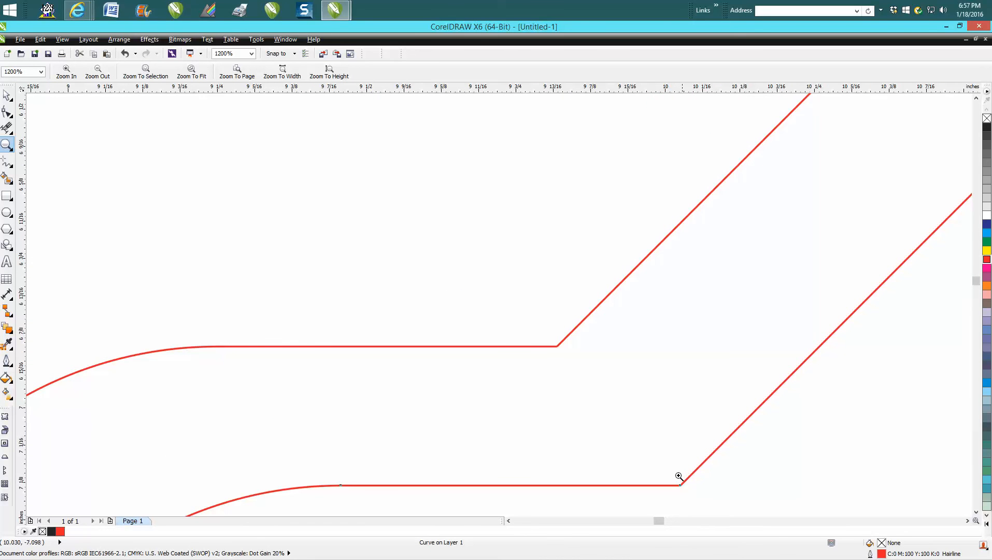
left_click(679, 476)
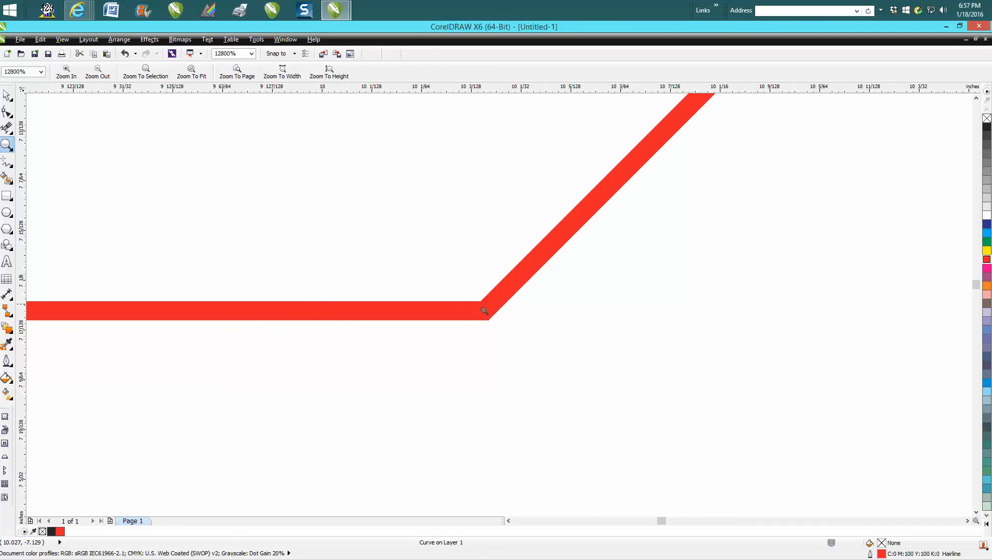
mouse_move(482, 325)
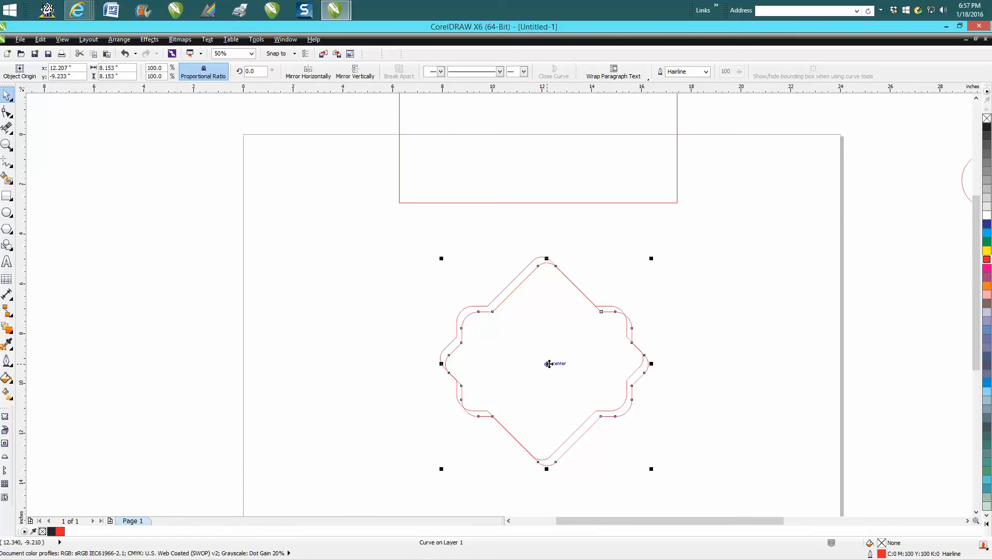
- Move the rebuilt hairline shape to the left of the original diamond
left_click_drag(546, 363, 345, 305)
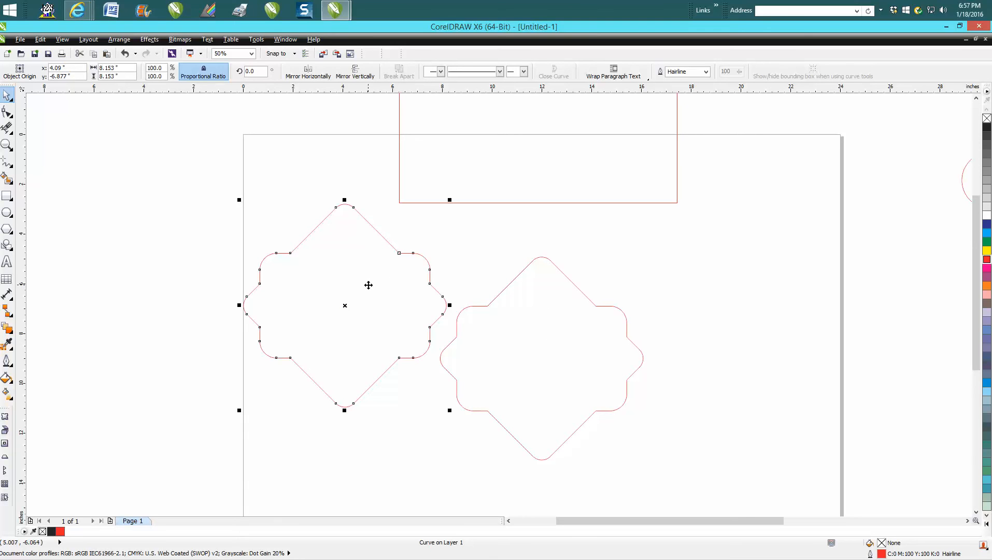
mouse_move(369, 281)
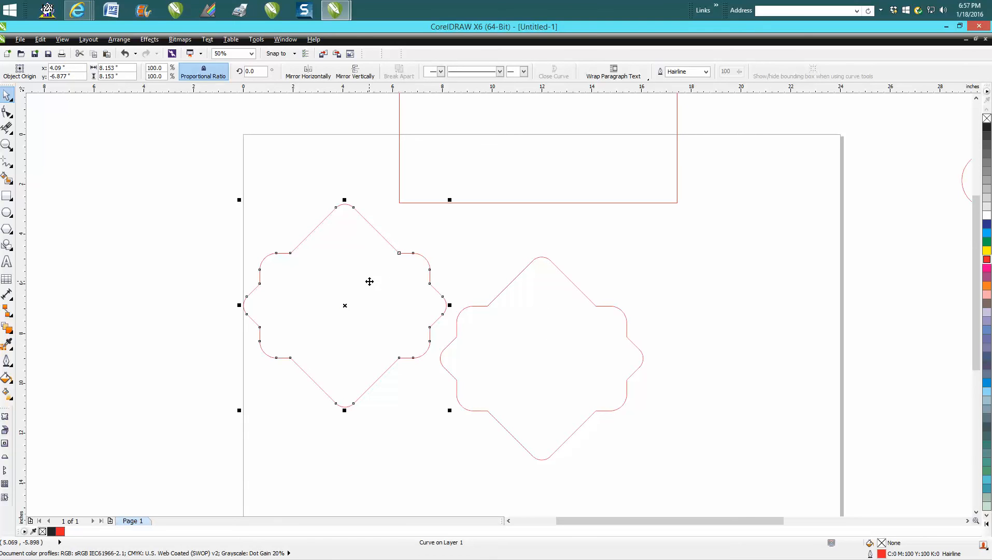
mouse_move(293, 256)
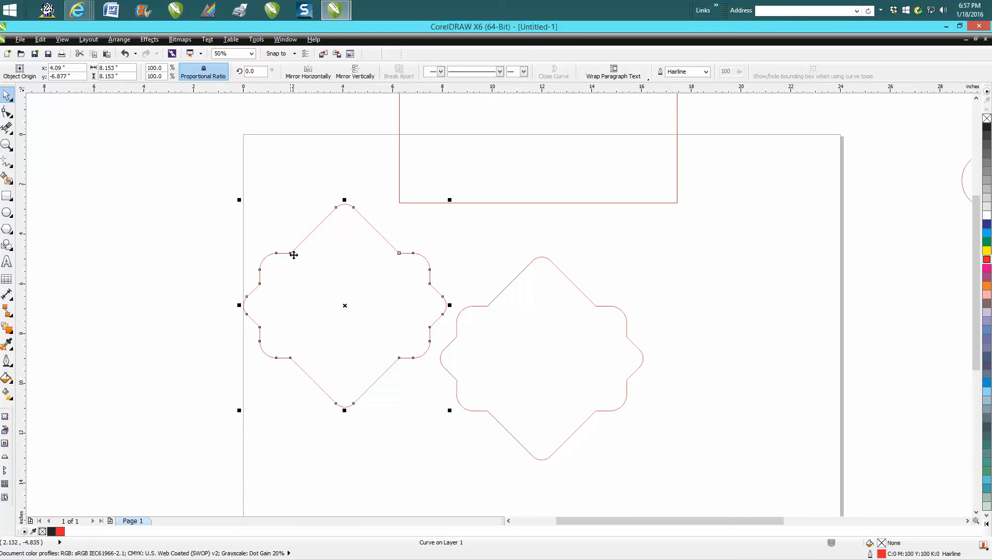
mouse_move(307, 252)
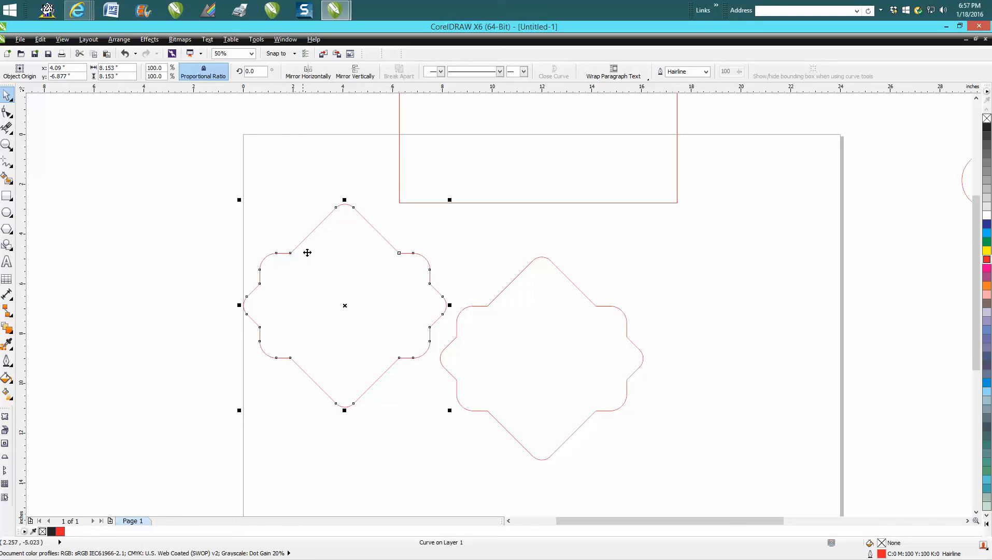
mouse_move(344, 214)
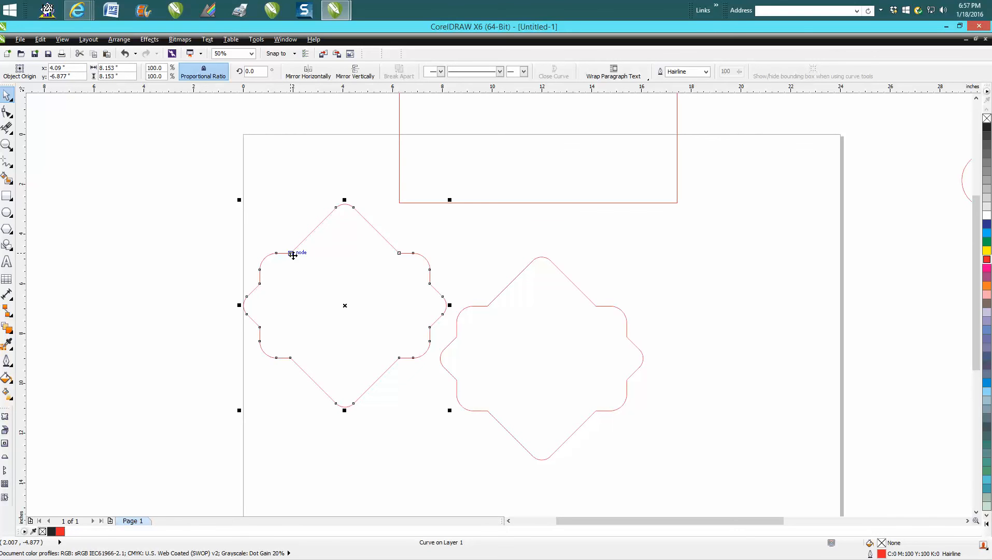
mouse_move(307, 273)
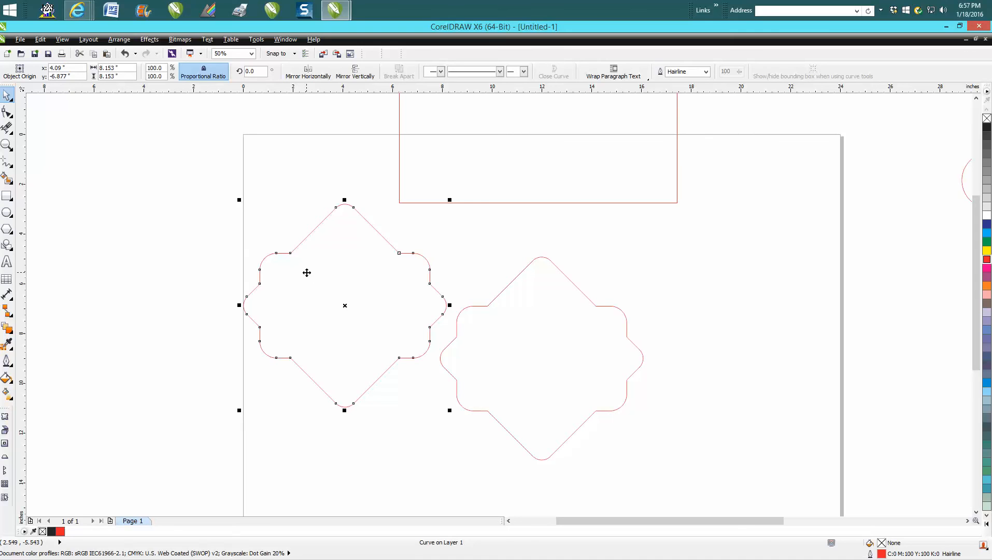
mouse_move(309, 269)
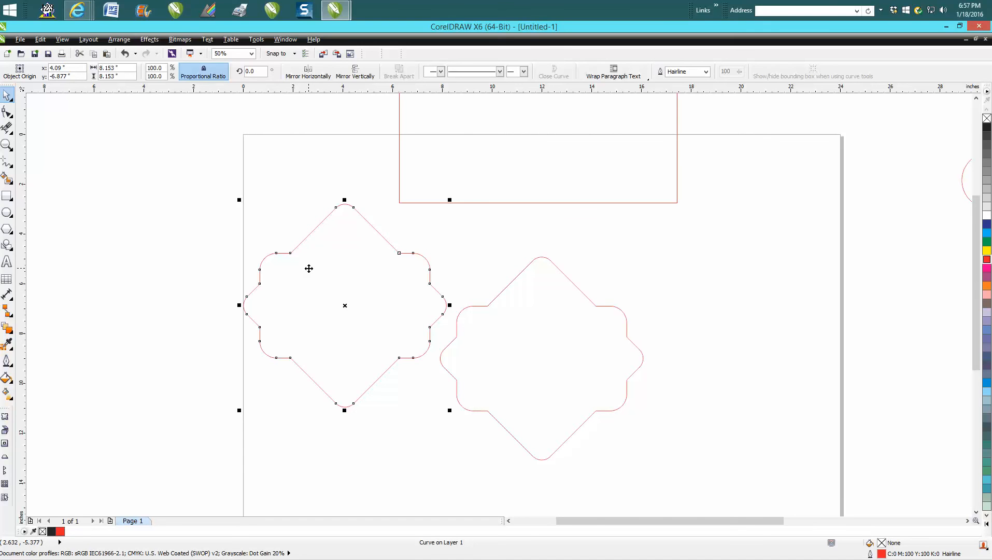